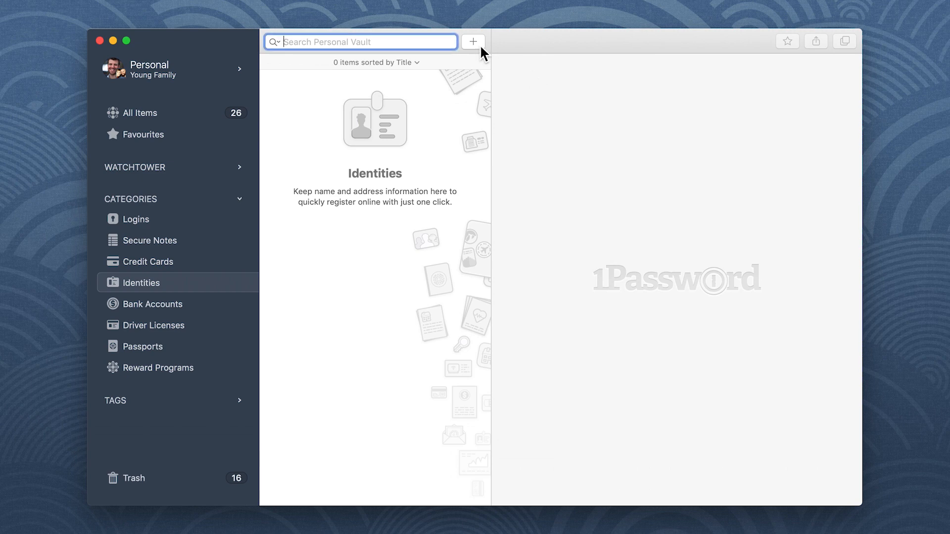
{"action": "left_click", "coordinate": [472, 41]}
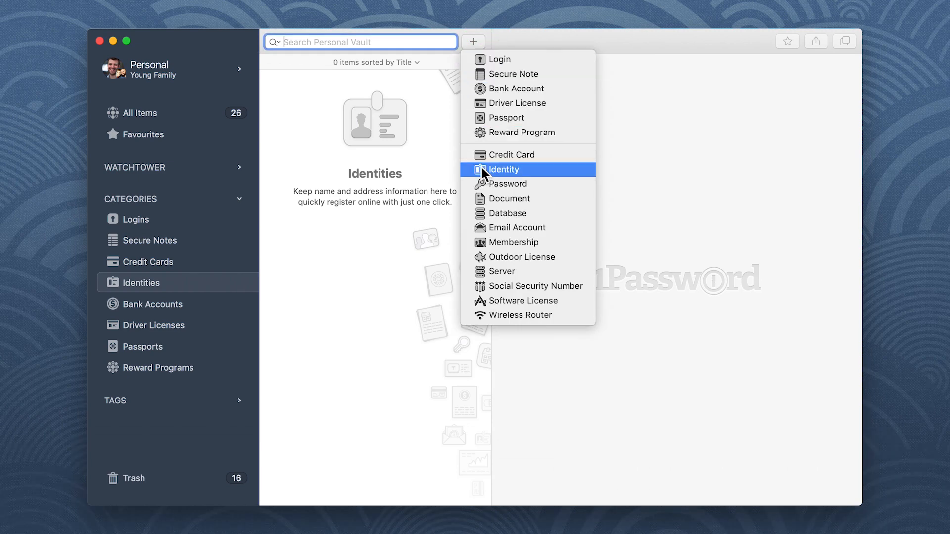
{"action": "left_click", "coordinate": [503, 169]}
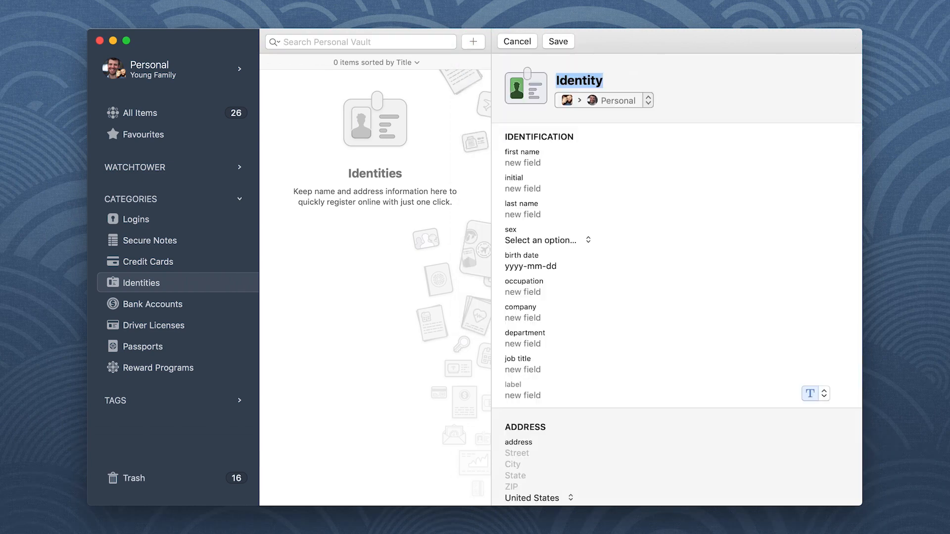
{"action": "type", "text": "Khad Young"}
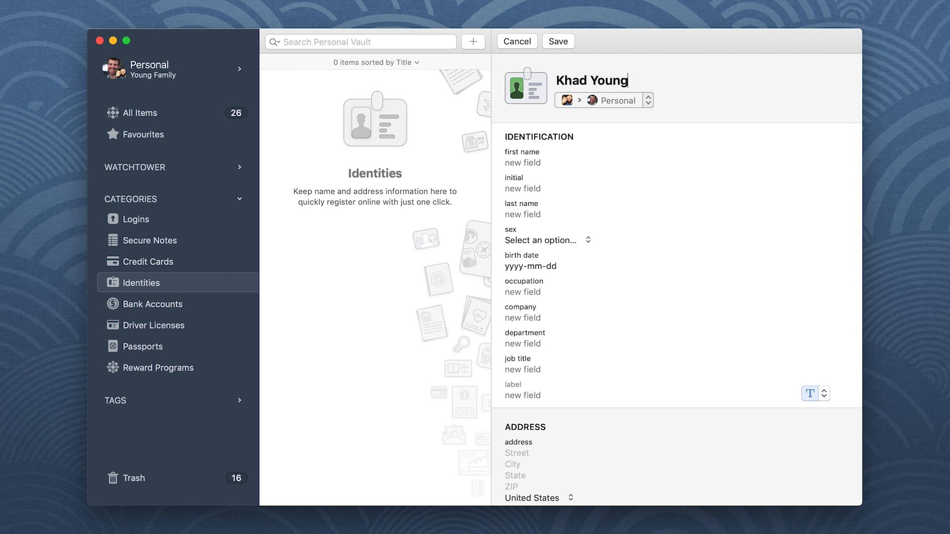
{"action": "type", "text": "Khad"}
{"action": "left_click", "coordinate": [674, 214]}
{"action": "type", "text": "Young"}
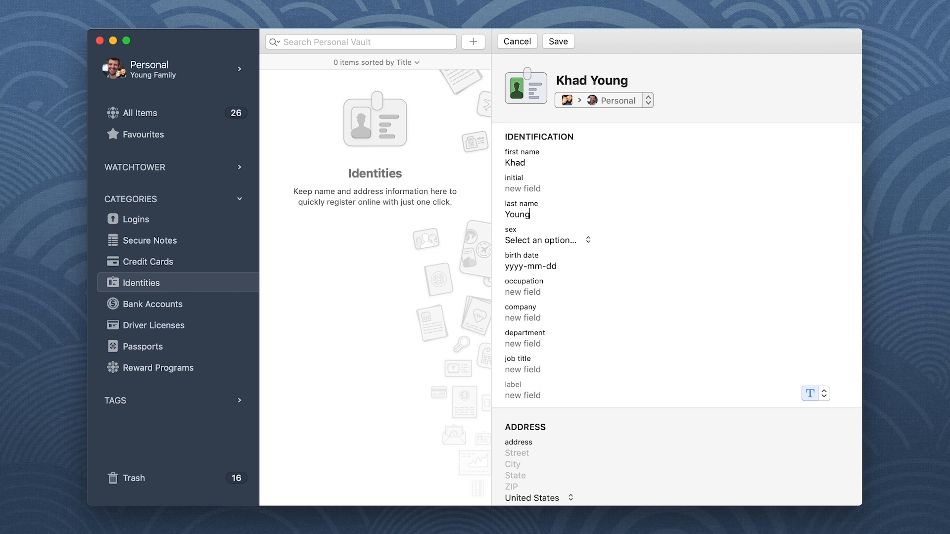
{"action": "scroll", "scroll_direction": "down", "scroll_amount": 3}
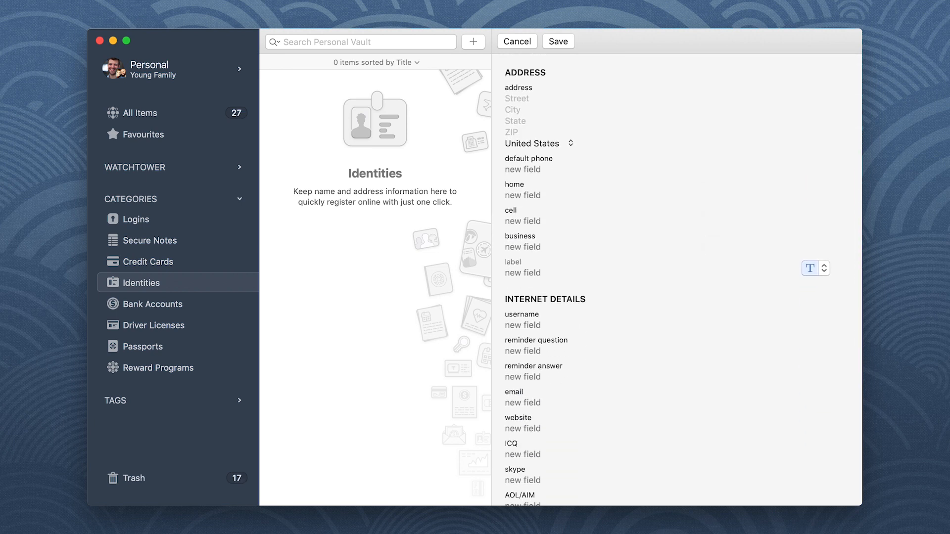
{"action": "type", "text": "1001 Venice Blv"}
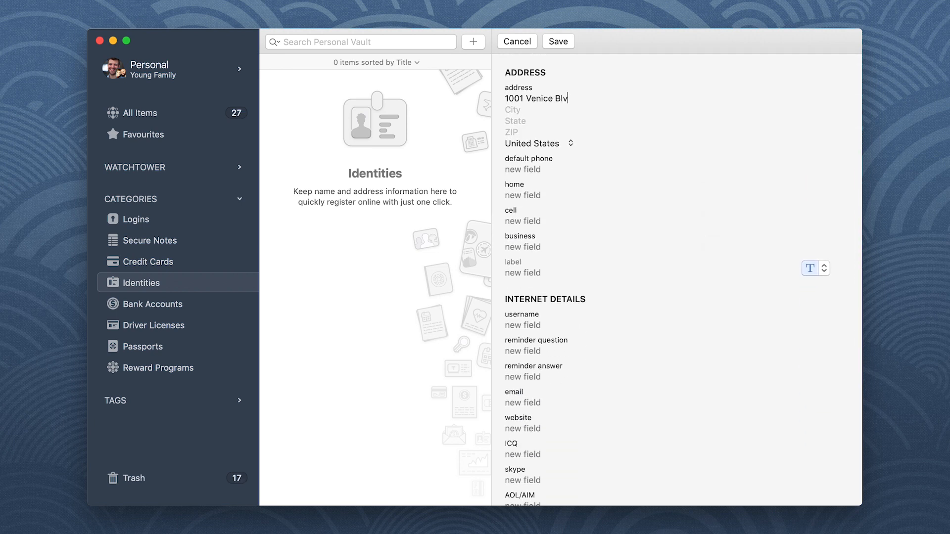
{"action": "type", "text": "Los Angele"}
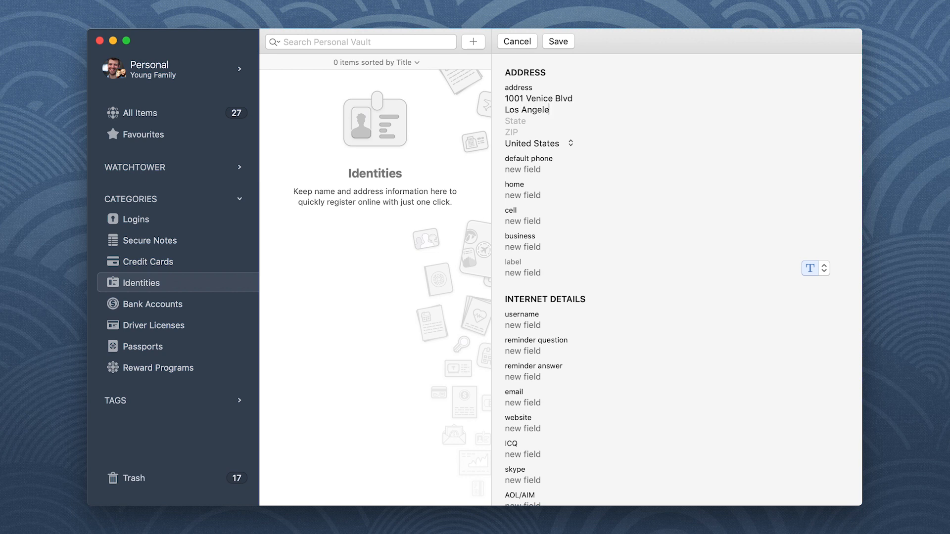
{"action": "type", "text": "CA"}
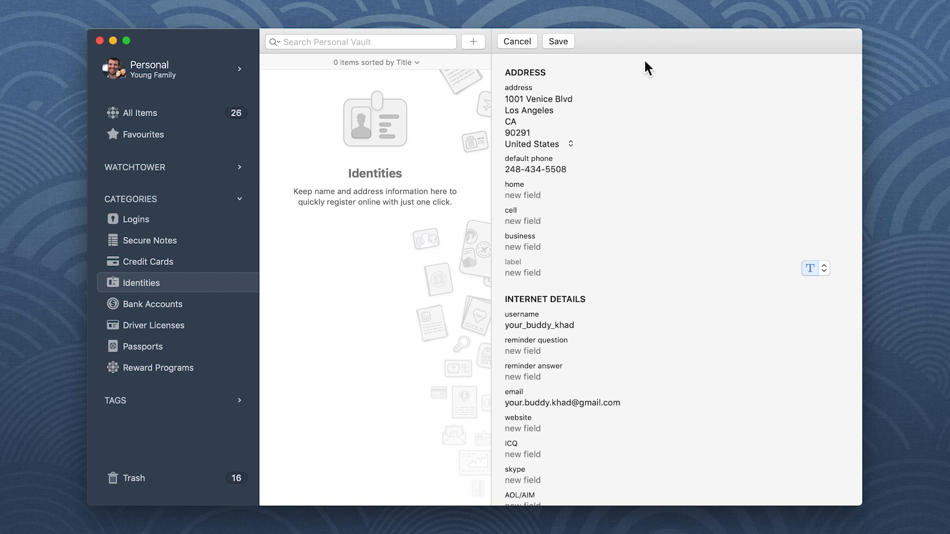
{"action": "left_click", "coordinate": [556, 41]}
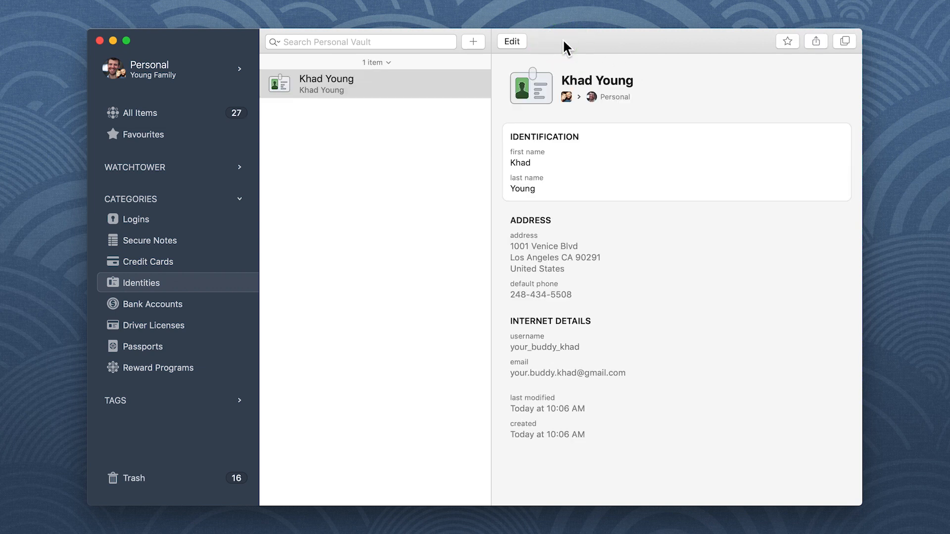
{"action": "left_click", "coordinate": [146, 261]}
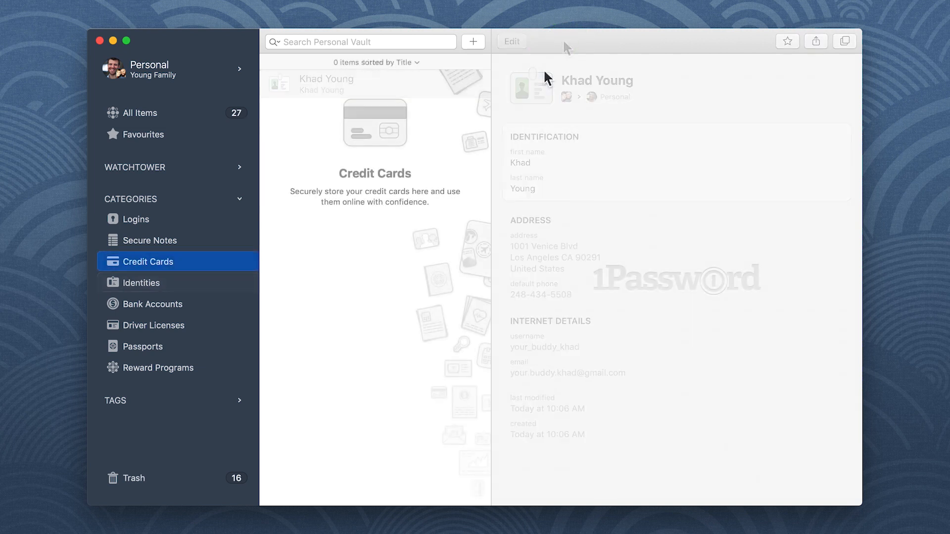
{"action": "left_click", "coordinate": [472, 41]}
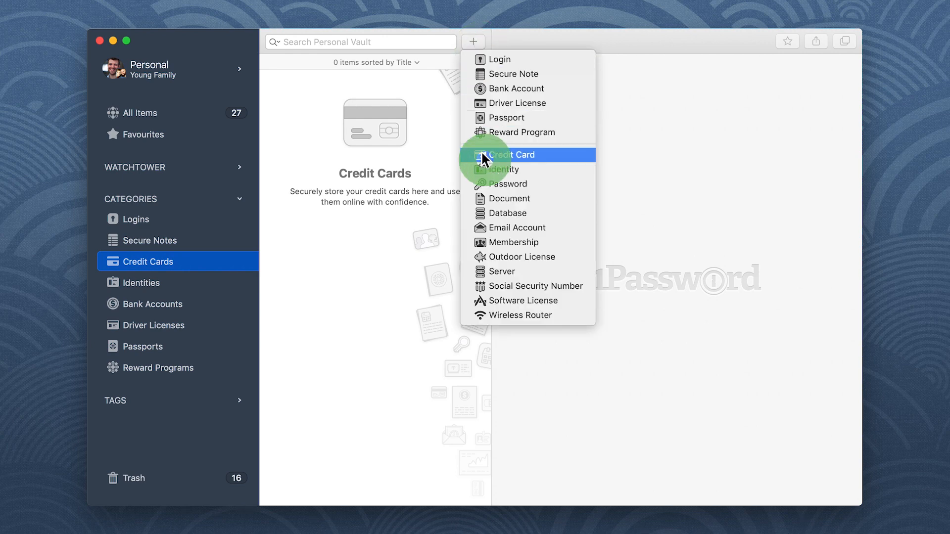
{"action": "left_click", "coordinate": [510, 154]}
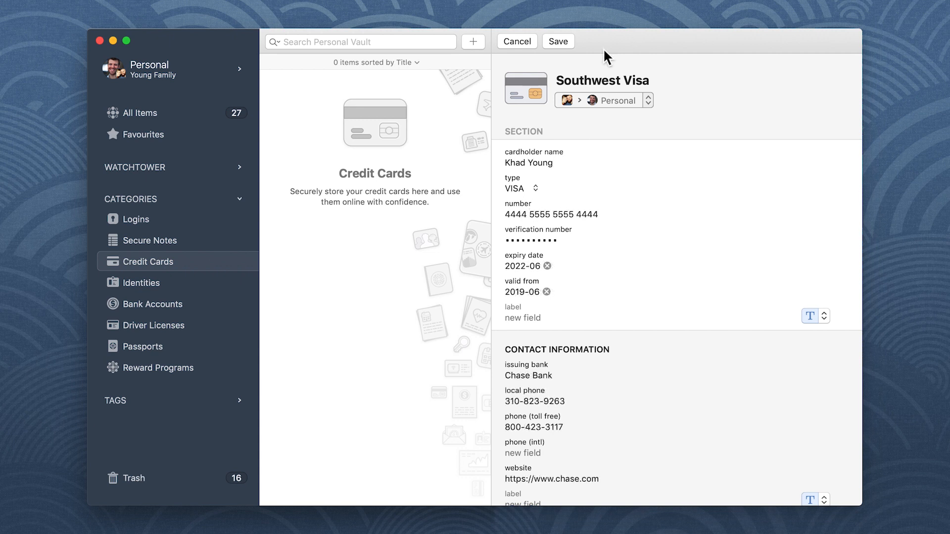
{"action": "left_click", "coordinate": [556, 40]}
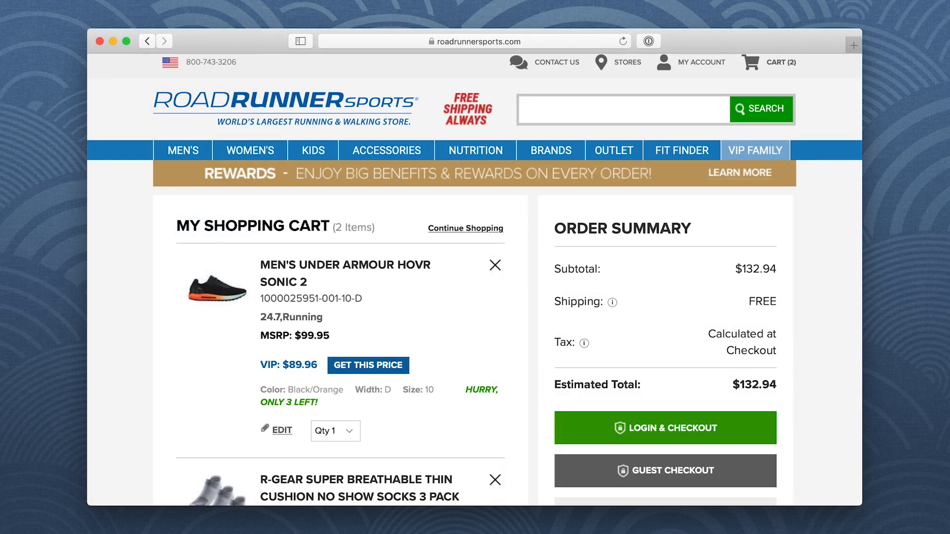
{"action": "mouse_move", "coordinate": [819, 442]}
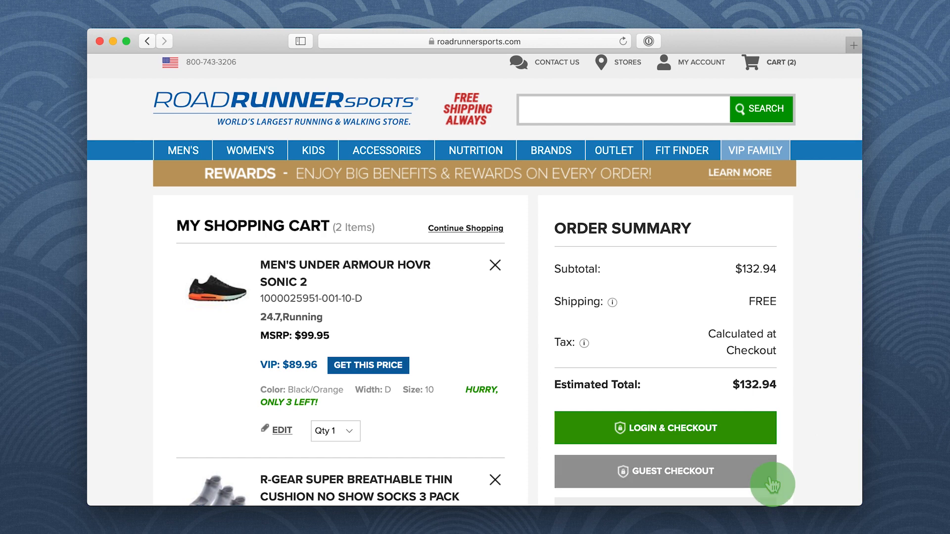
{"action": "left_click", "coordinate": [664, 472]}
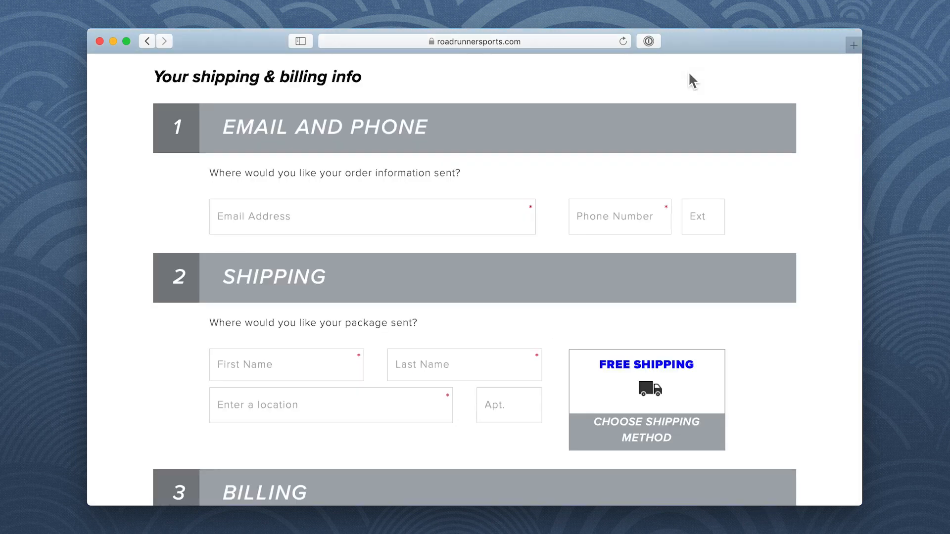
{"action": "left_click", "coordinate": [648, 41]}
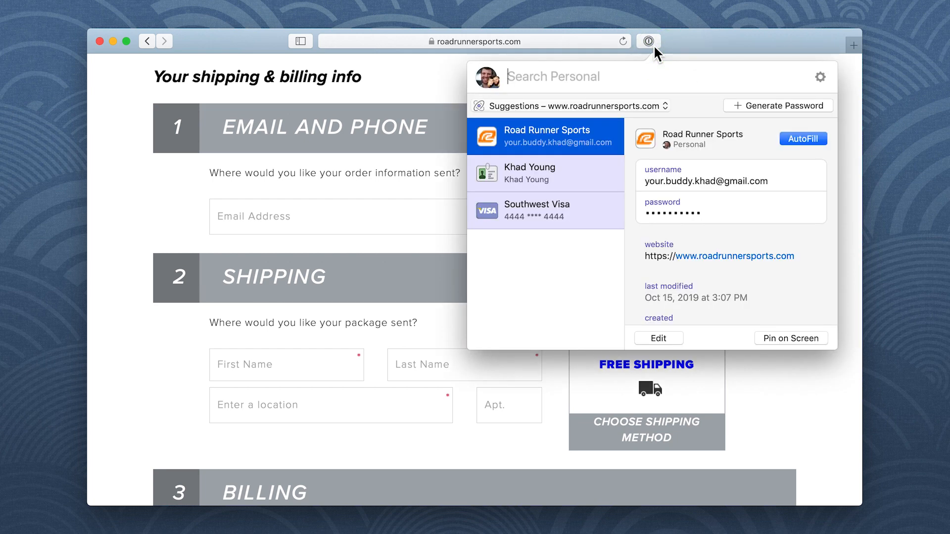
{"action": "left_click", "coordinate": [529, 173]}
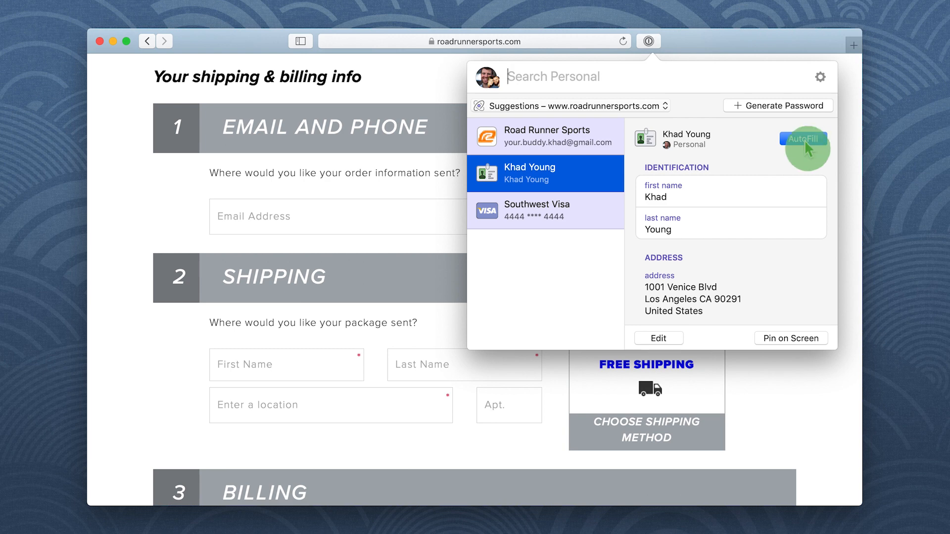
{"action": "left_click", "coordinate": [803, 138]}
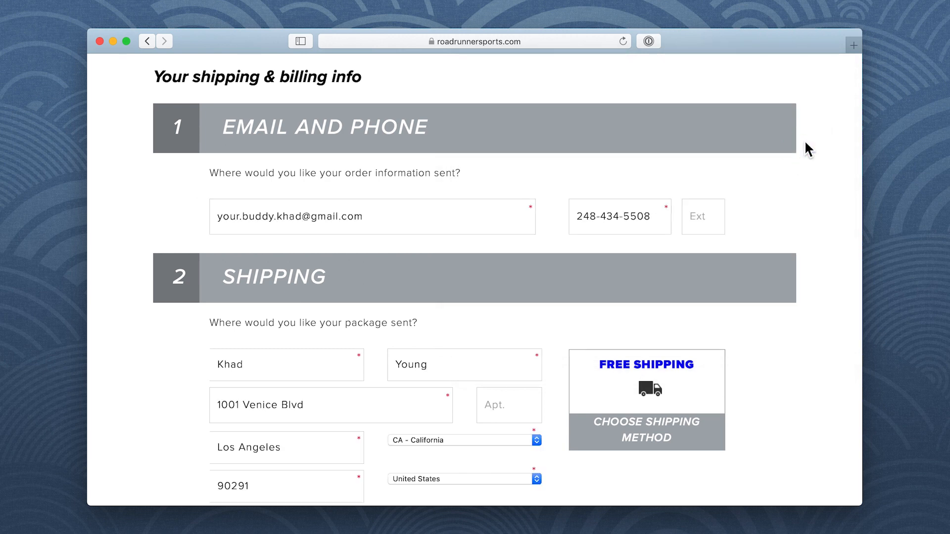
{"action": "scroll", "scroll_direction": "down", "scroll_amount": 3}
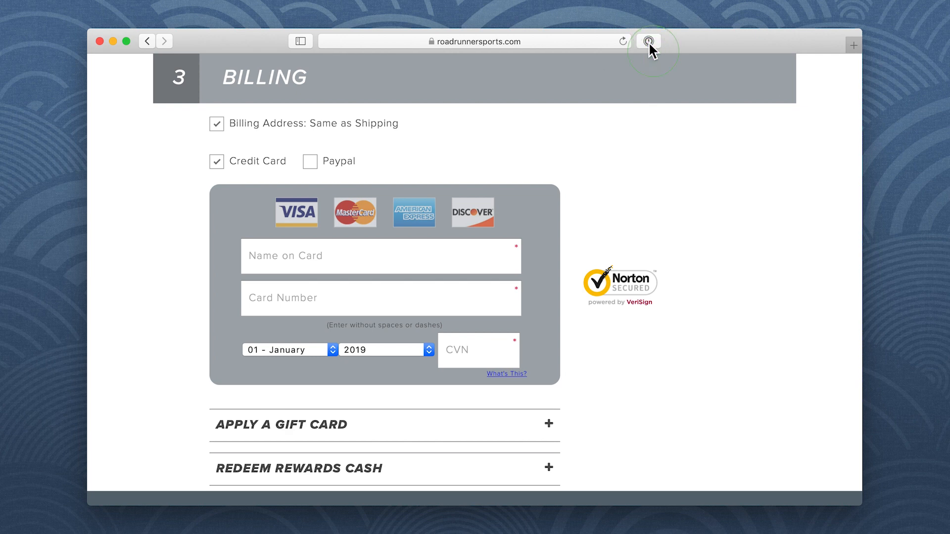
Step: Autofill the billing card fields from the saved Southwest Visa card via the 1Password extension
{"action": "left_click", "coordinate": [648, 41]}
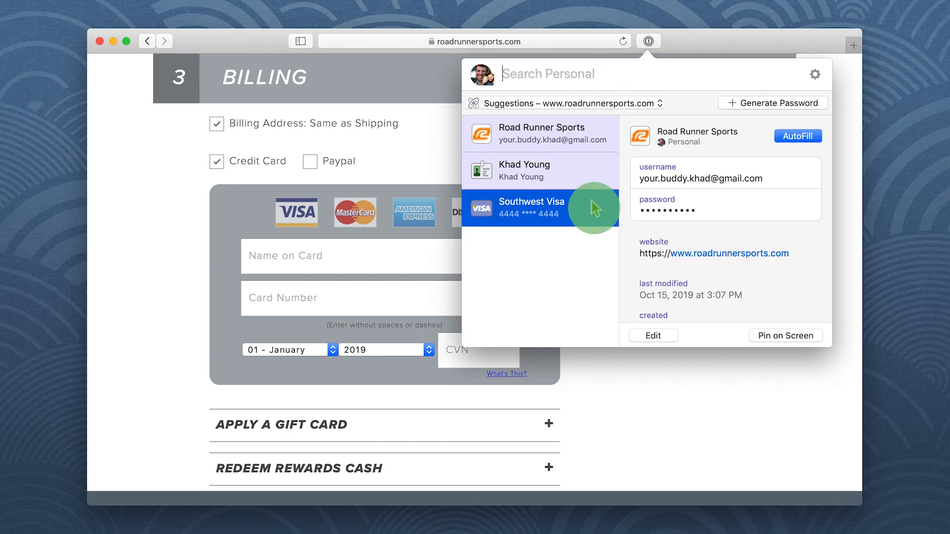
{"action": "left_click", "coordinate": [540, 207]}
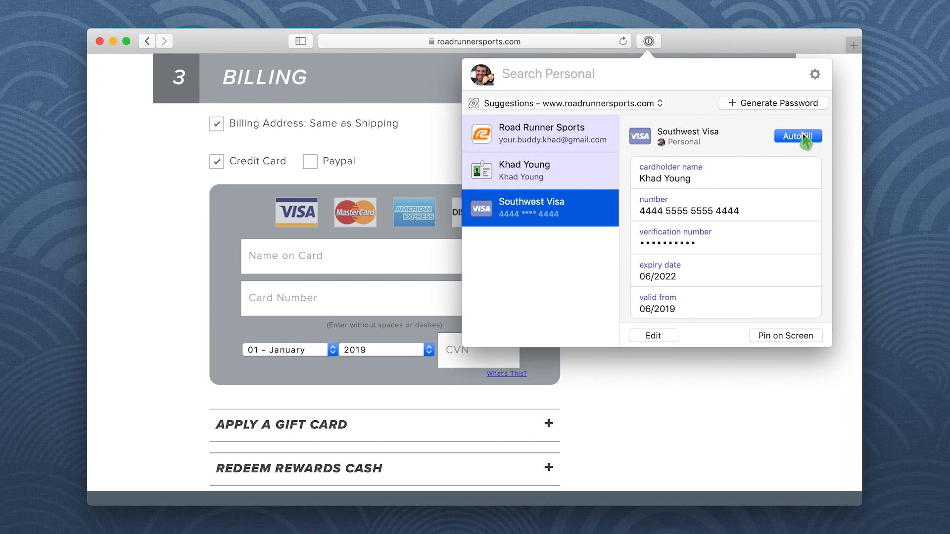
{"action": "left_click", "coordinate": [797, 136]}
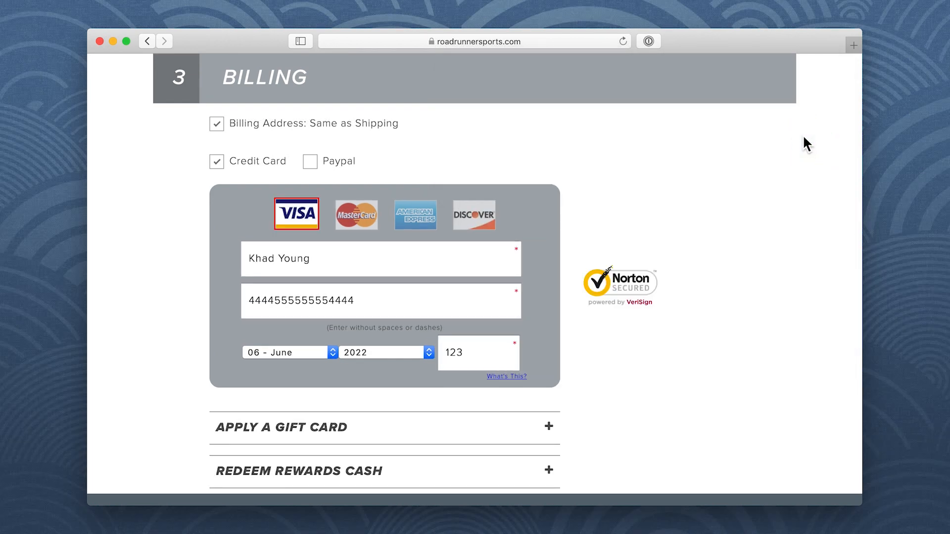